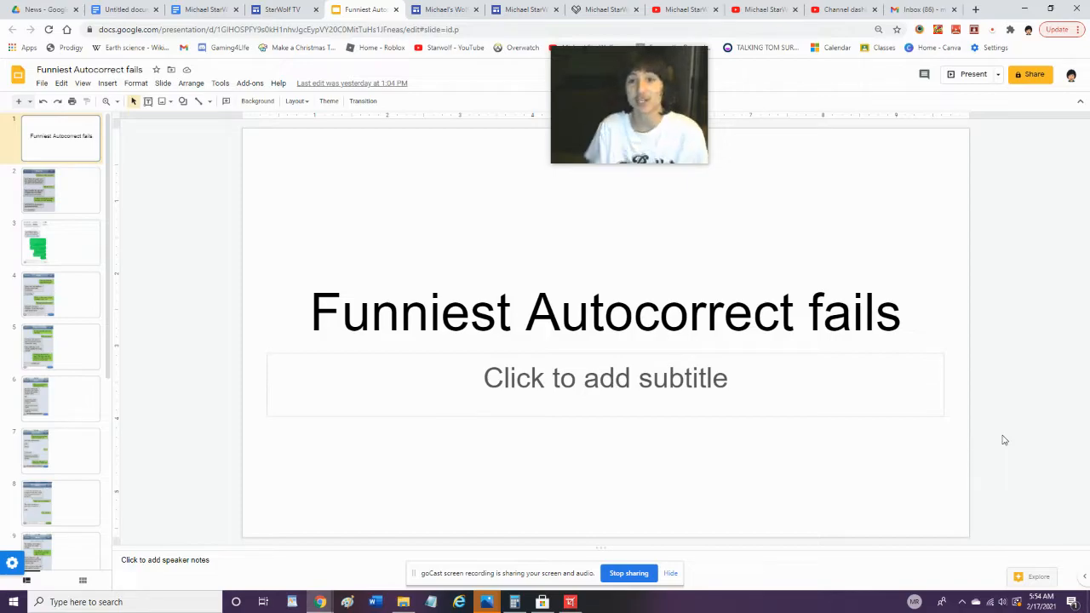
mouse_move(916, 80)
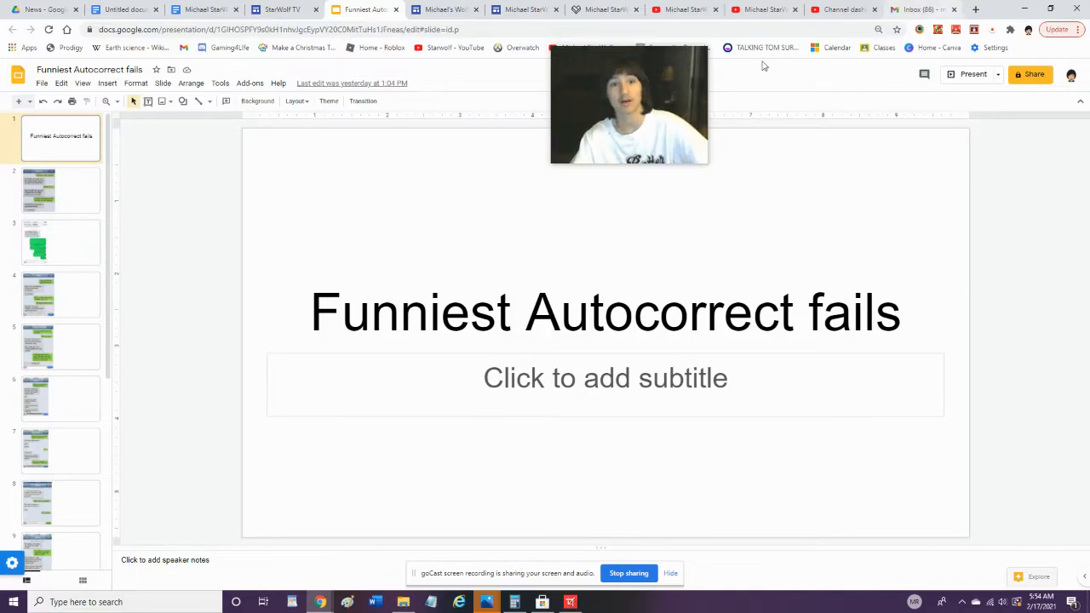
- Start presenting the autocorrect deck full screen on the Charlie text screenshot
click(972, 74)
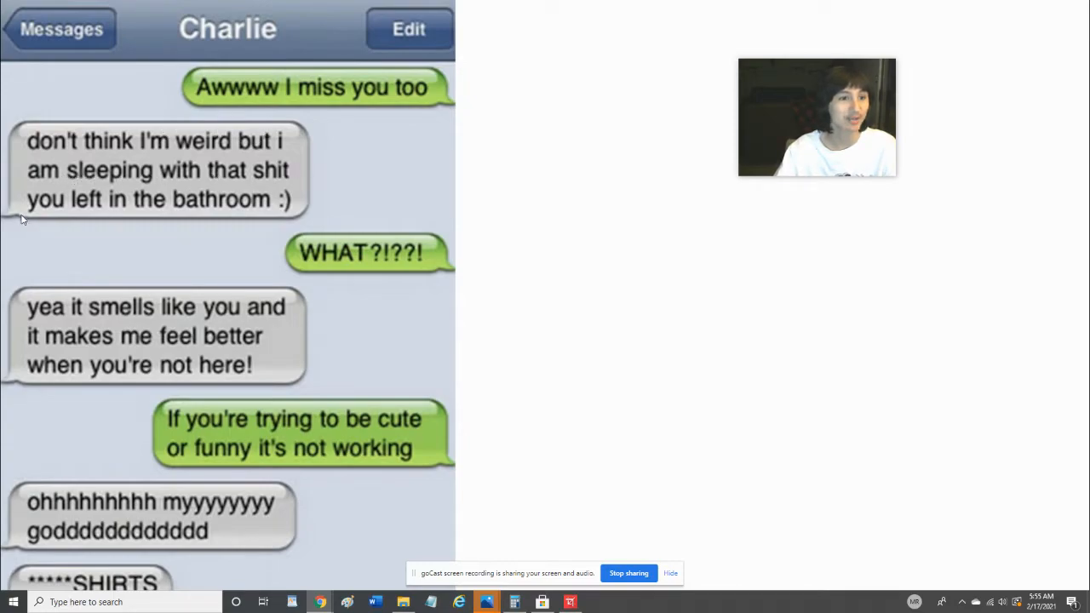
mouse_move(371, 242)
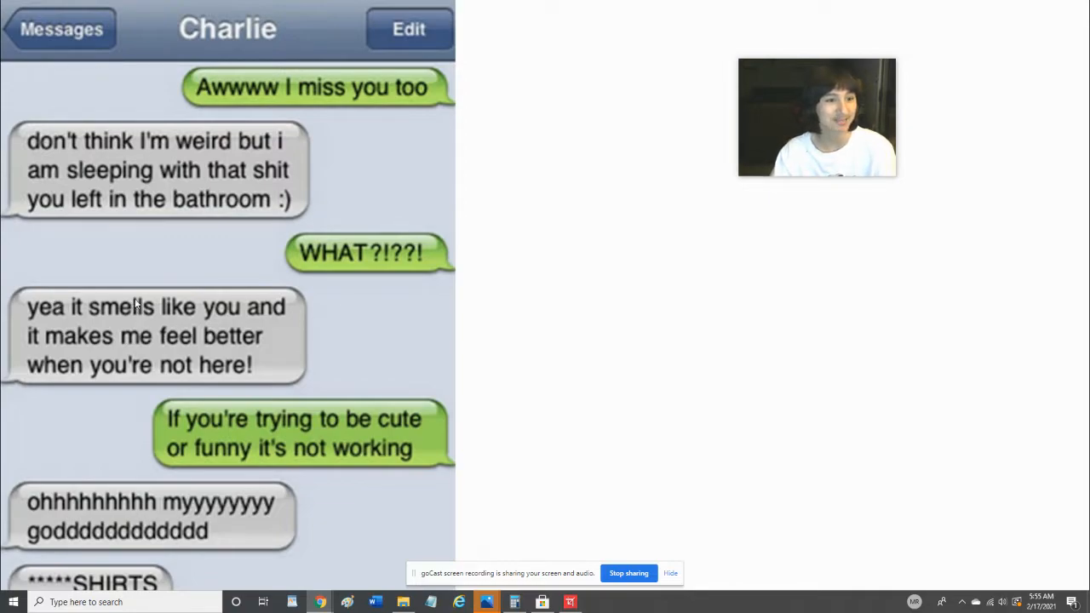
mouse_move(196, 337)
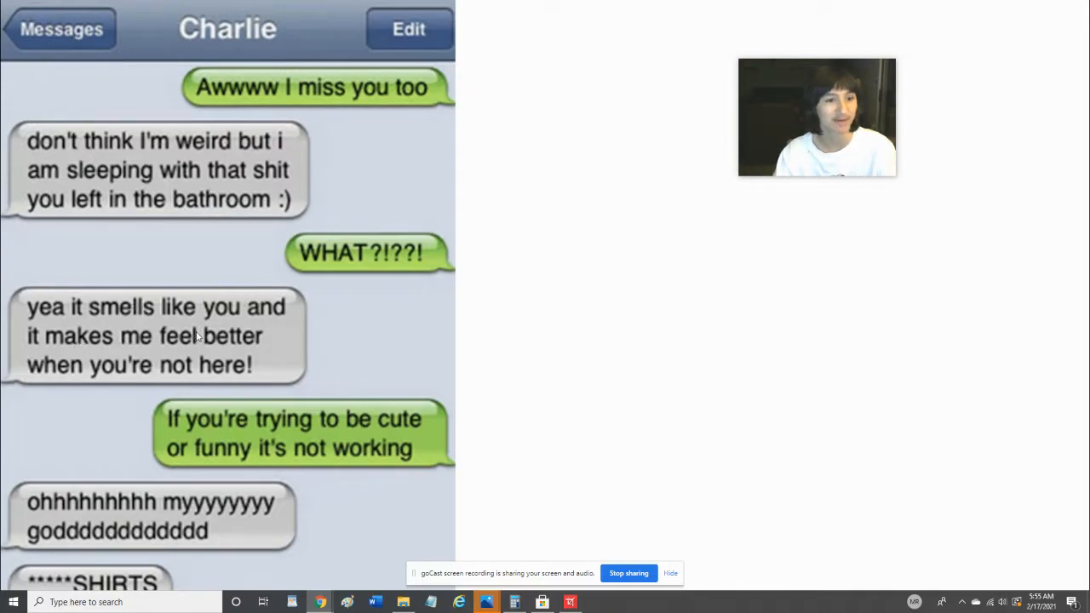
mouse_move(166, 424)
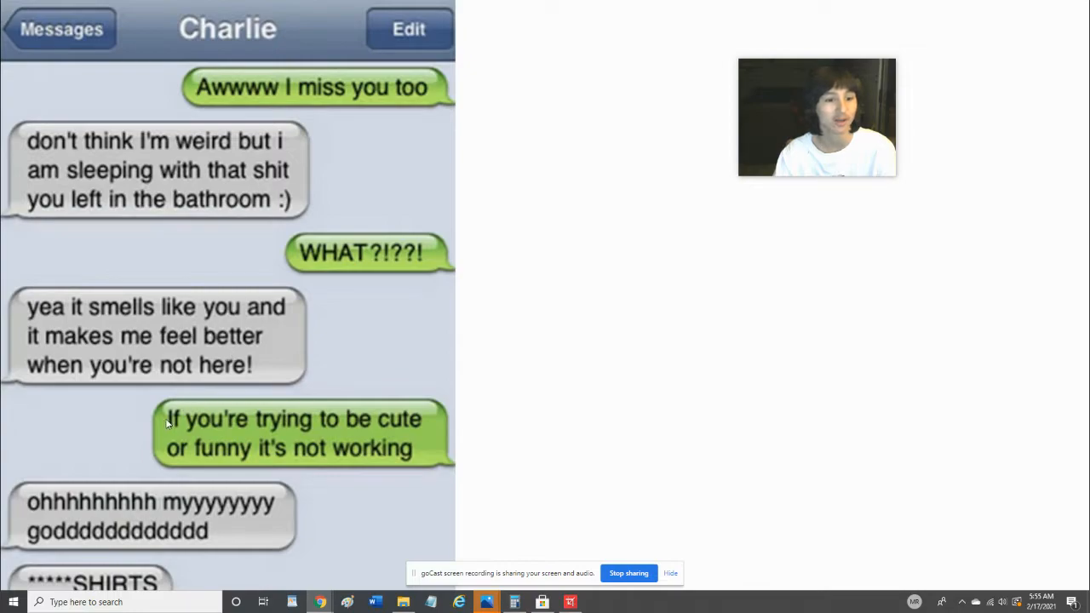
mouse_move(262, 444)
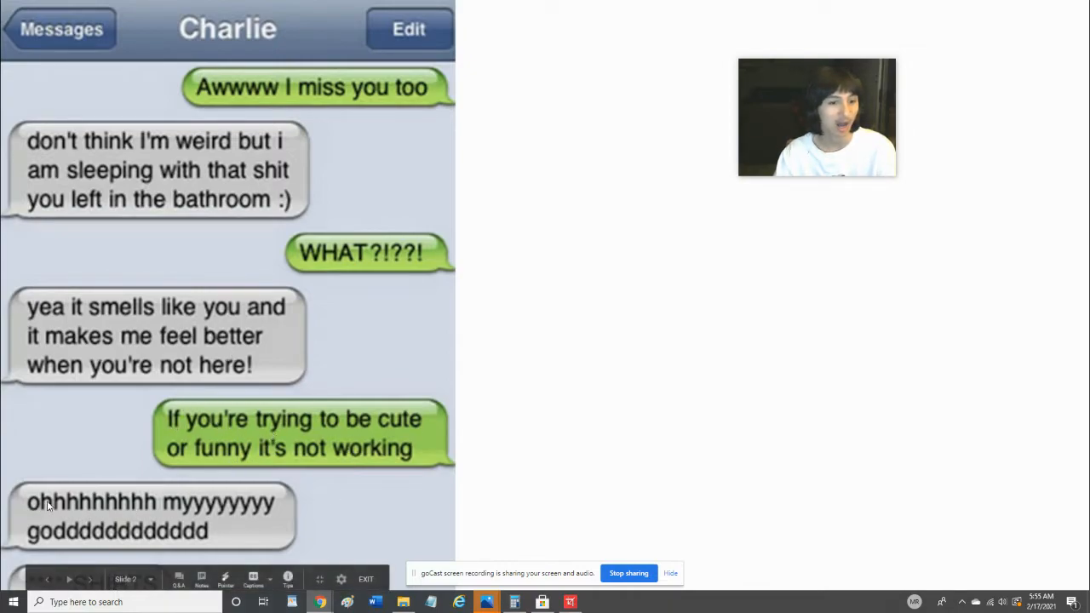
mouse_move(305, 503)
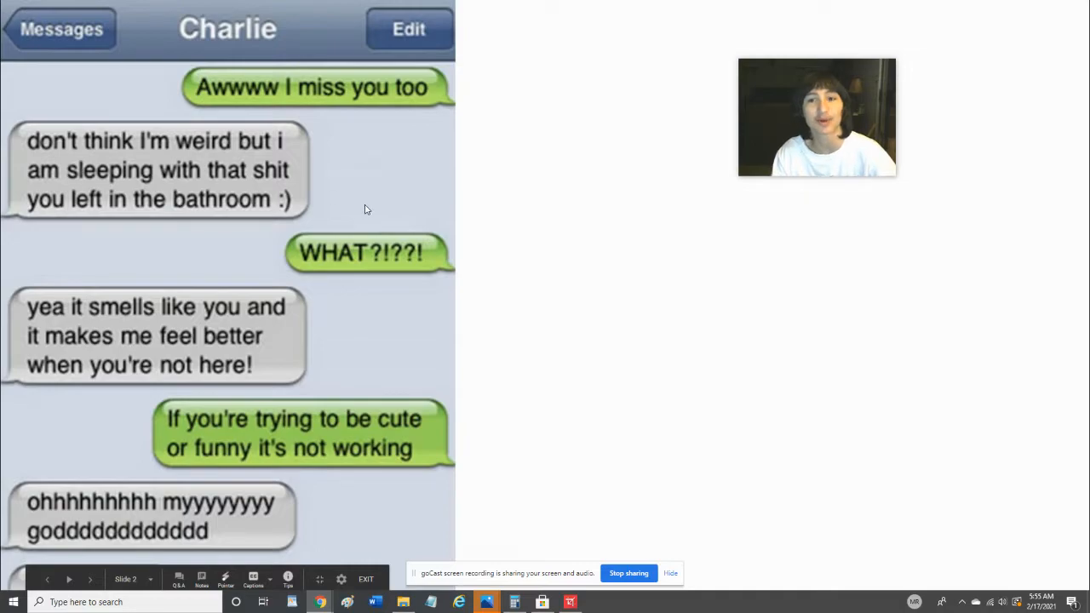
- Advance the slideshow to slide 3, the Mother autocorrect text screenshot
click(90, 579)
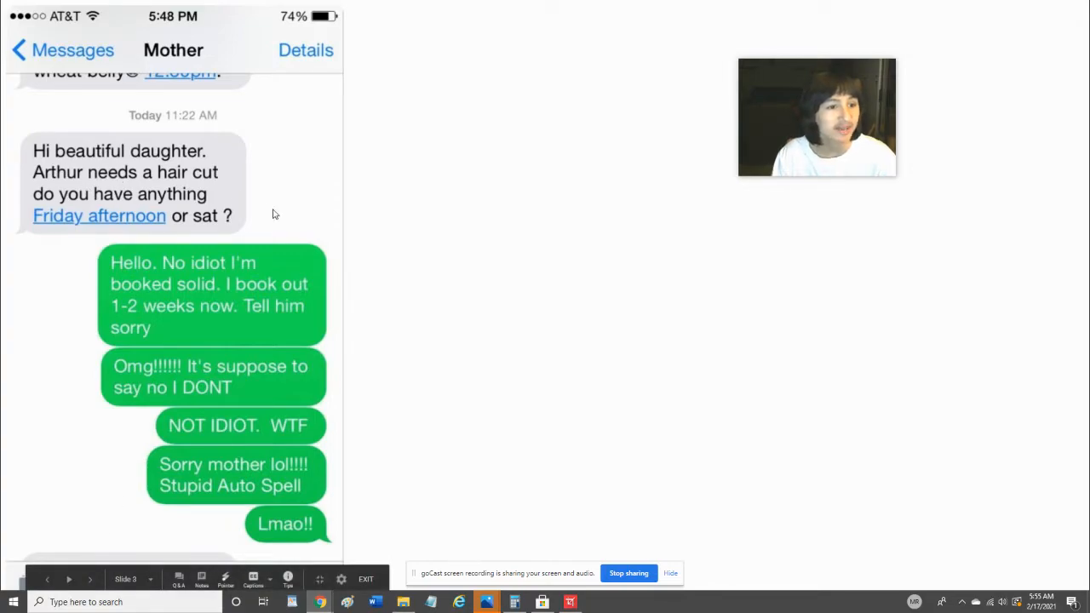
mouse_move(102, 314)
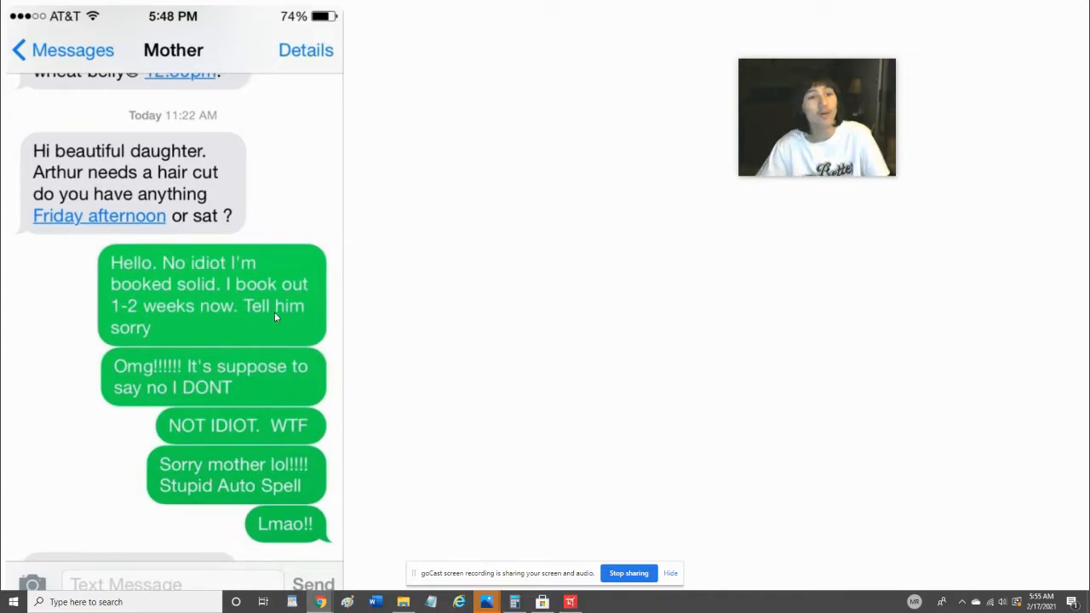
mouse_move(381, 361)
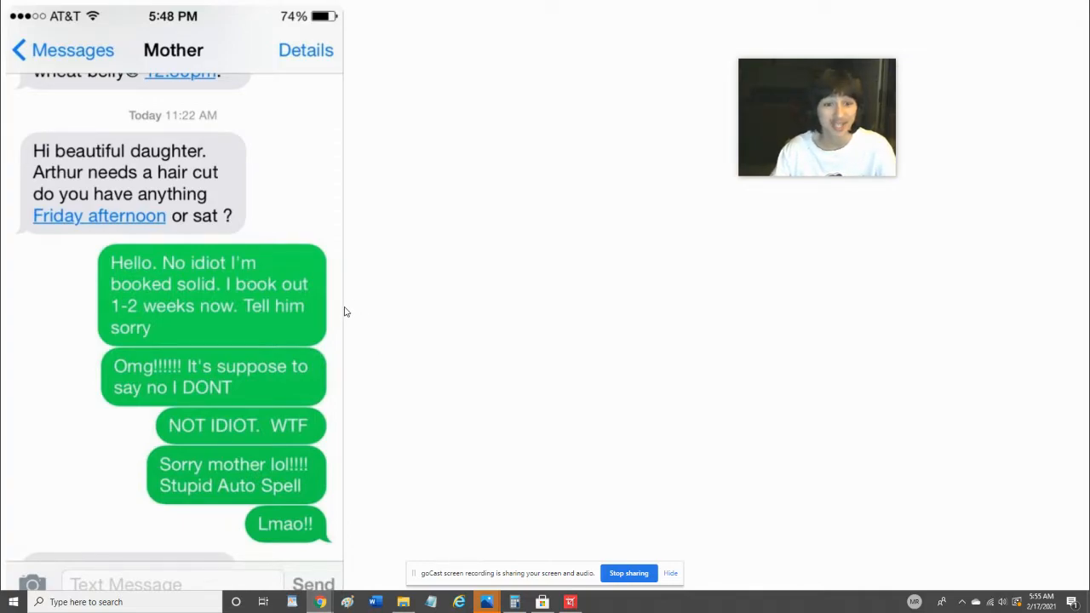
mouse_move(404, 284)
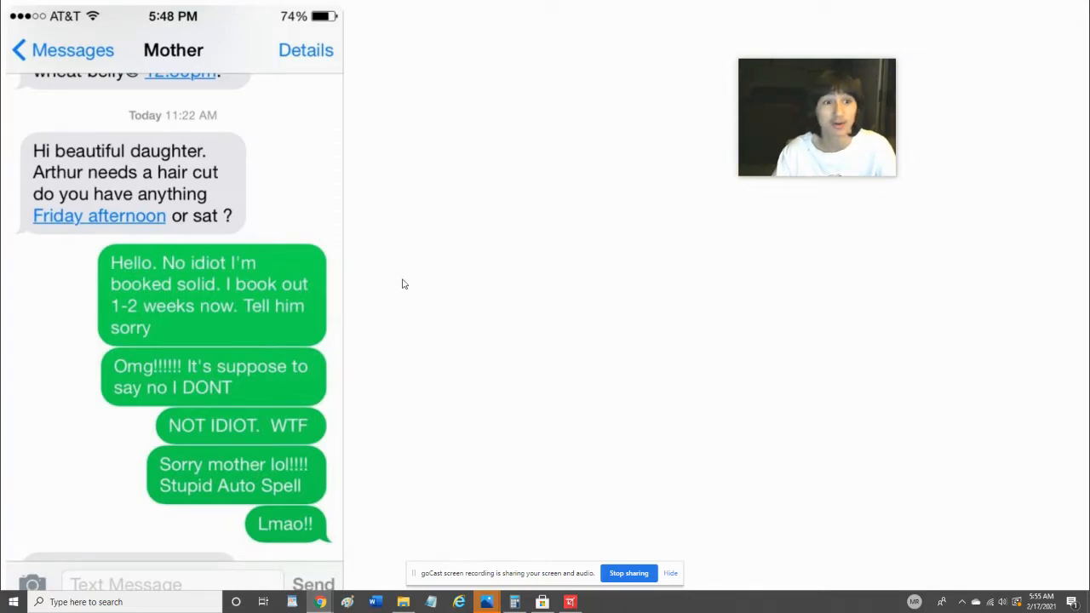
mouse_move(486, 384)
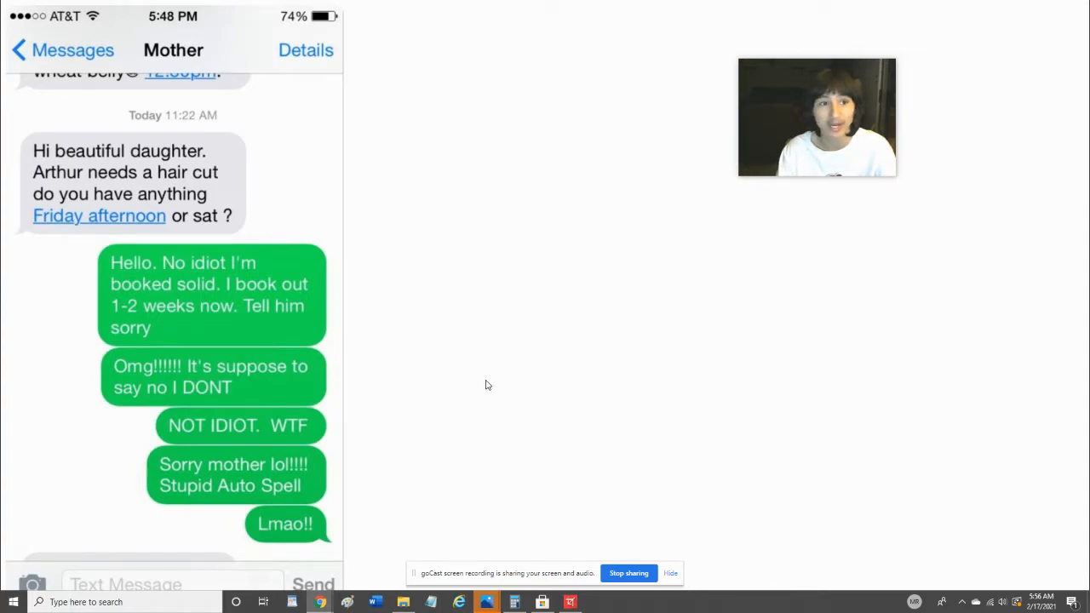
mouse_move(371, 355)
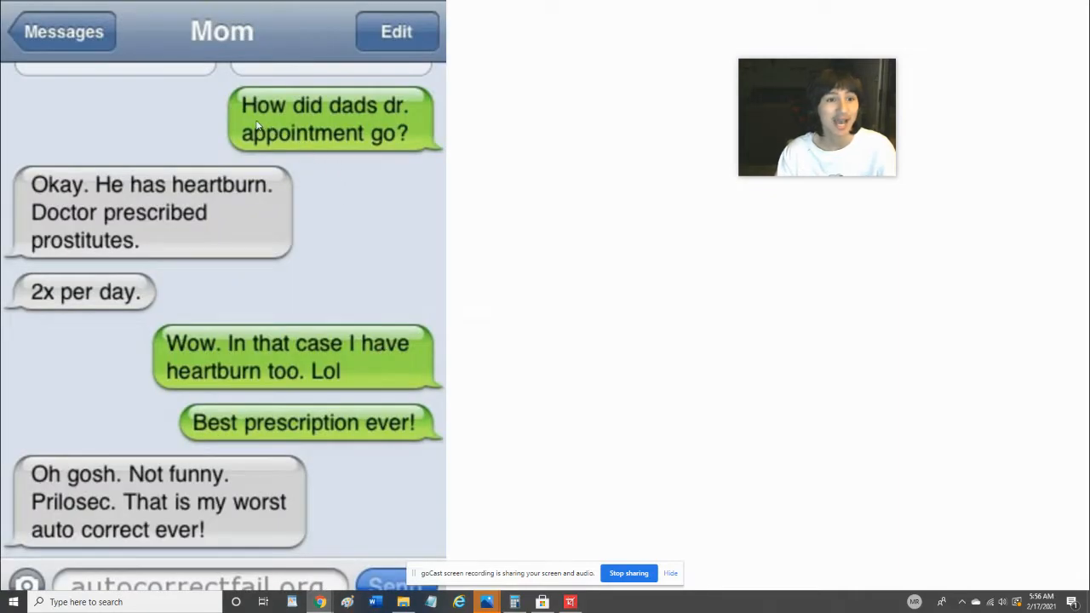
mouse_move(213, 531)
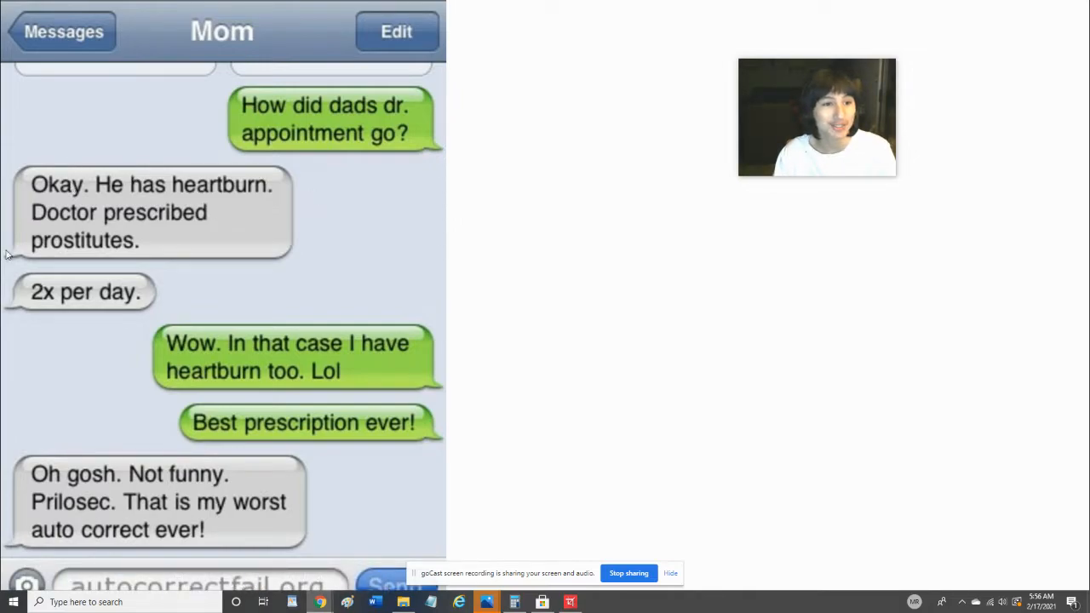
mouse_move(141, 324)
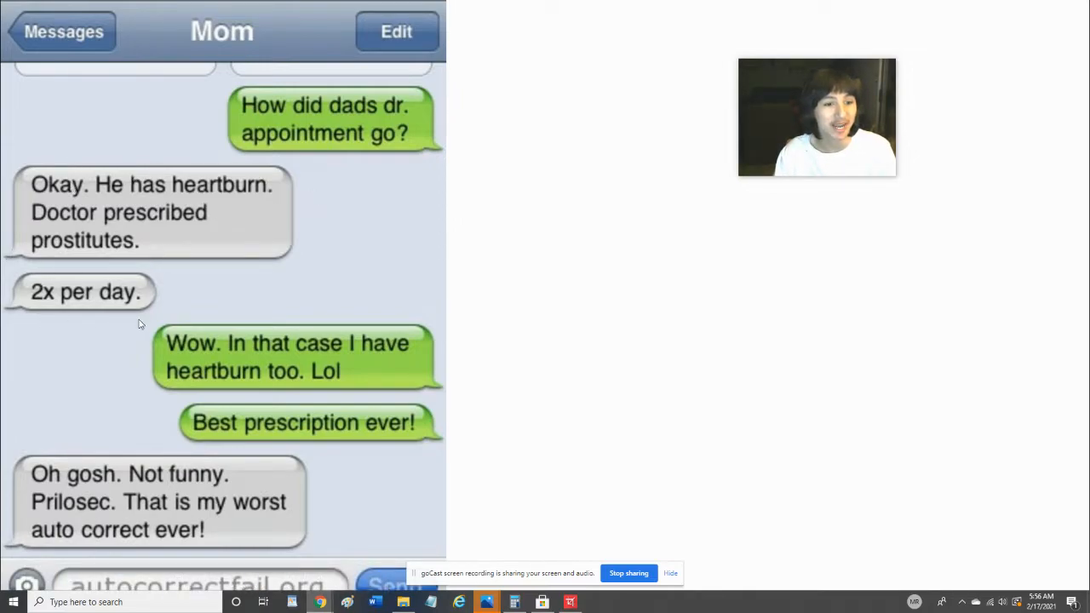
mouse_move(179, 372)
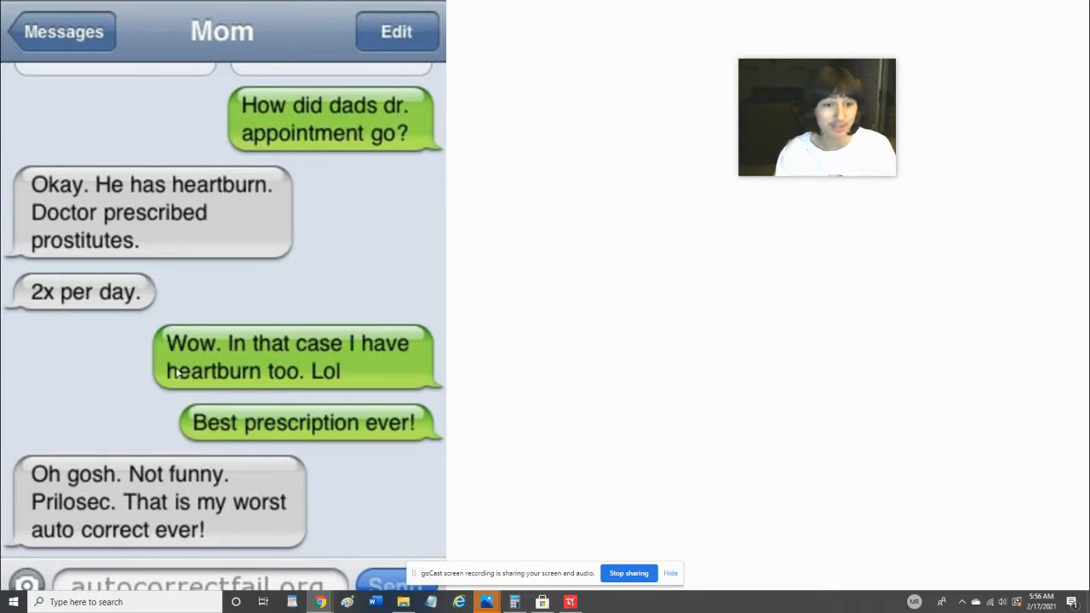
mouse_move(477, 418)
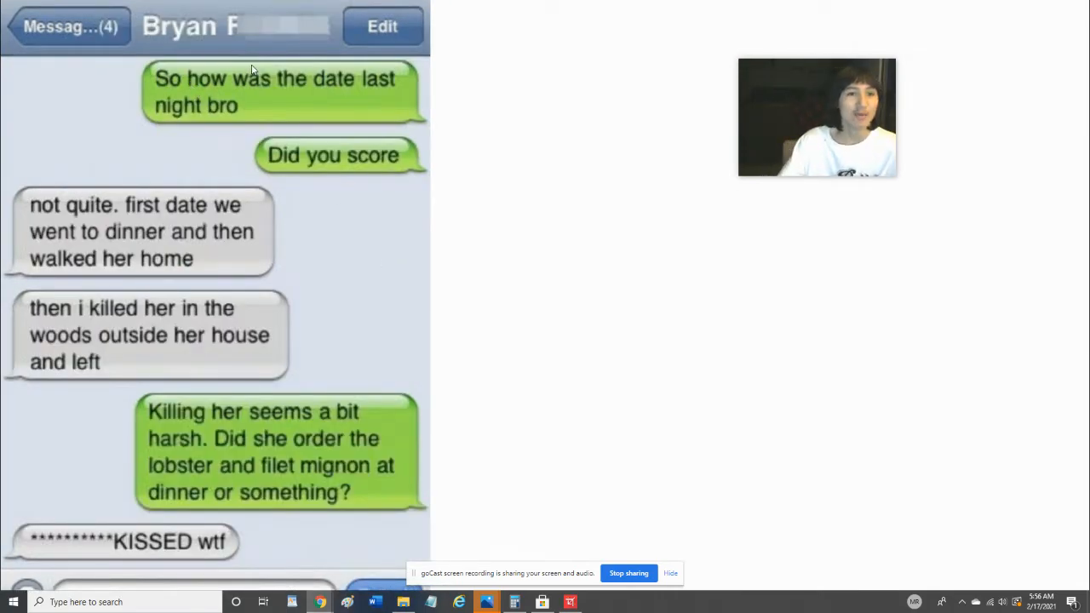
mouse_move(145, 179)
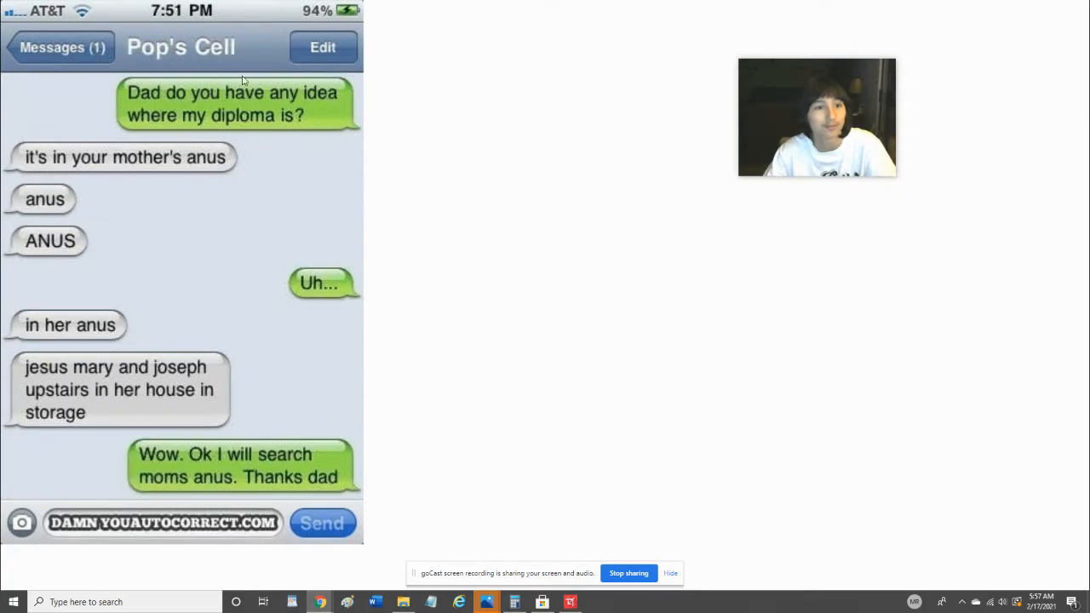
mouse_move(347, 100)
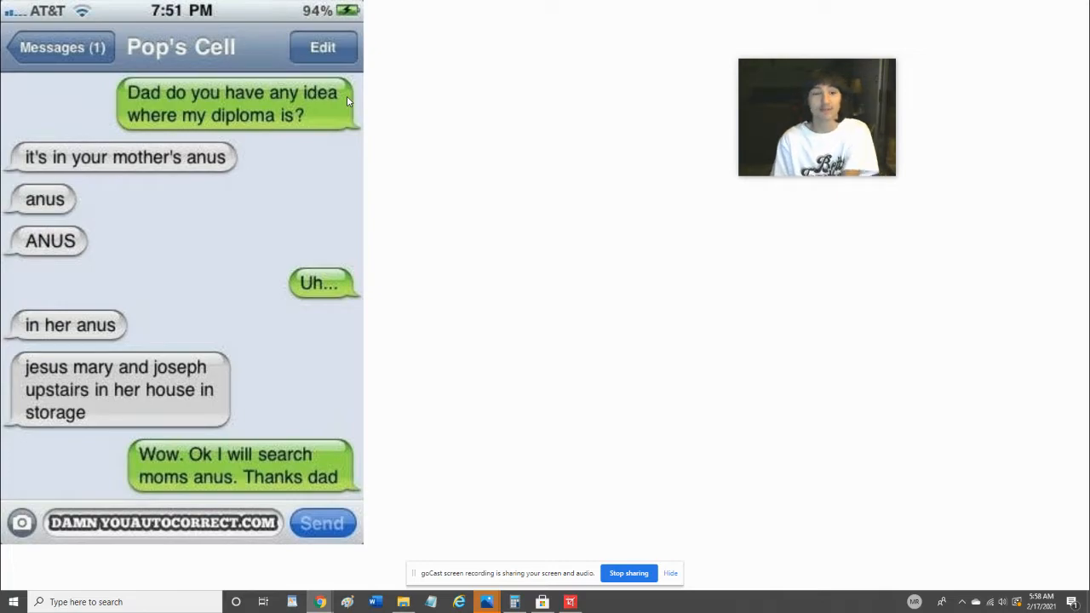
mouse_move(429, 168)
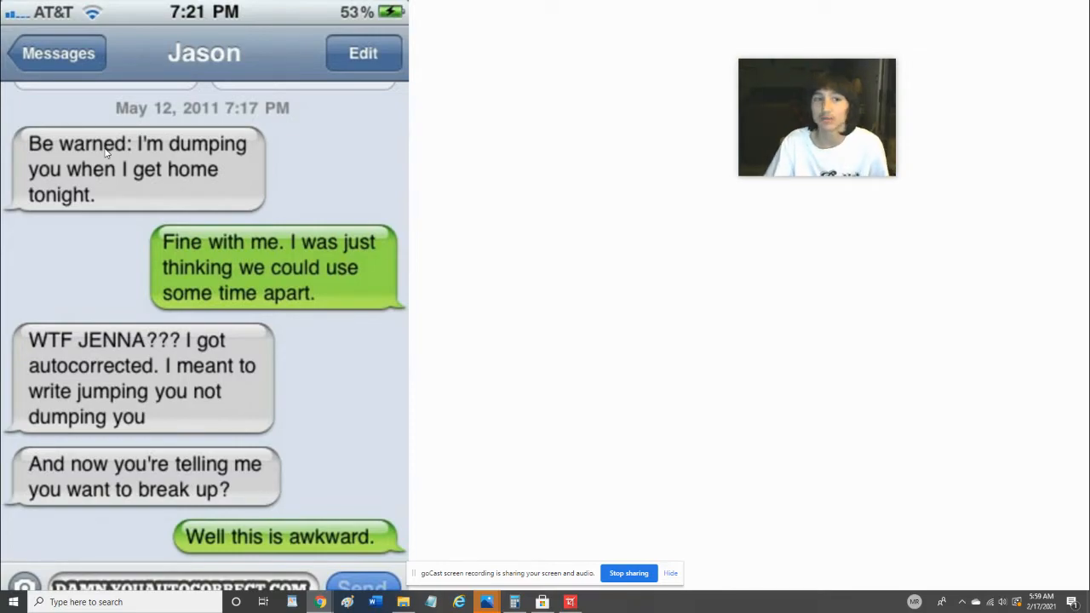
mouse_move(454, 257)
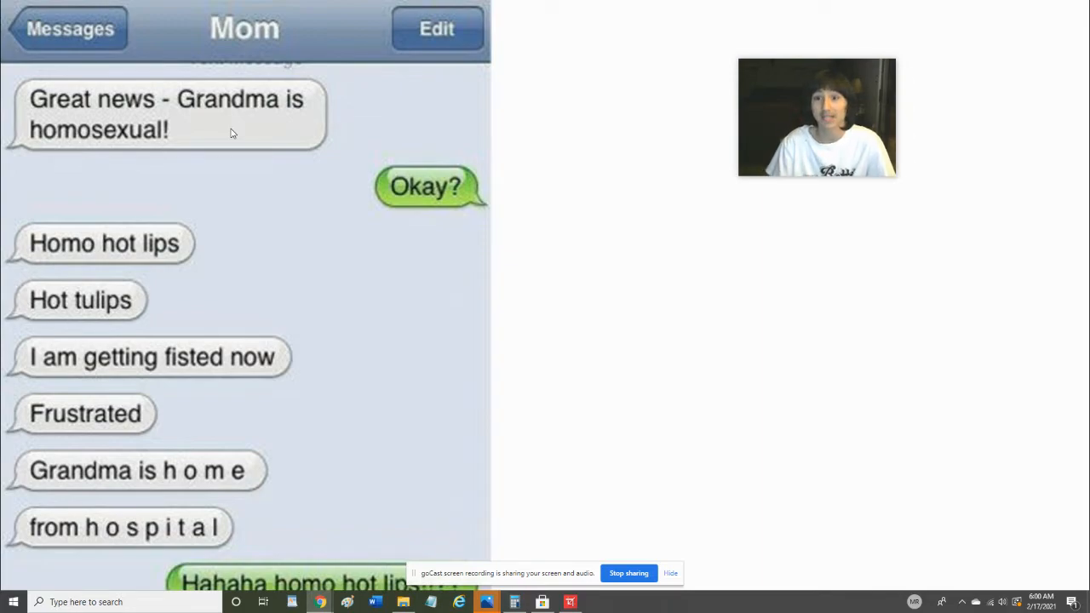
mouse_move(603, 110)
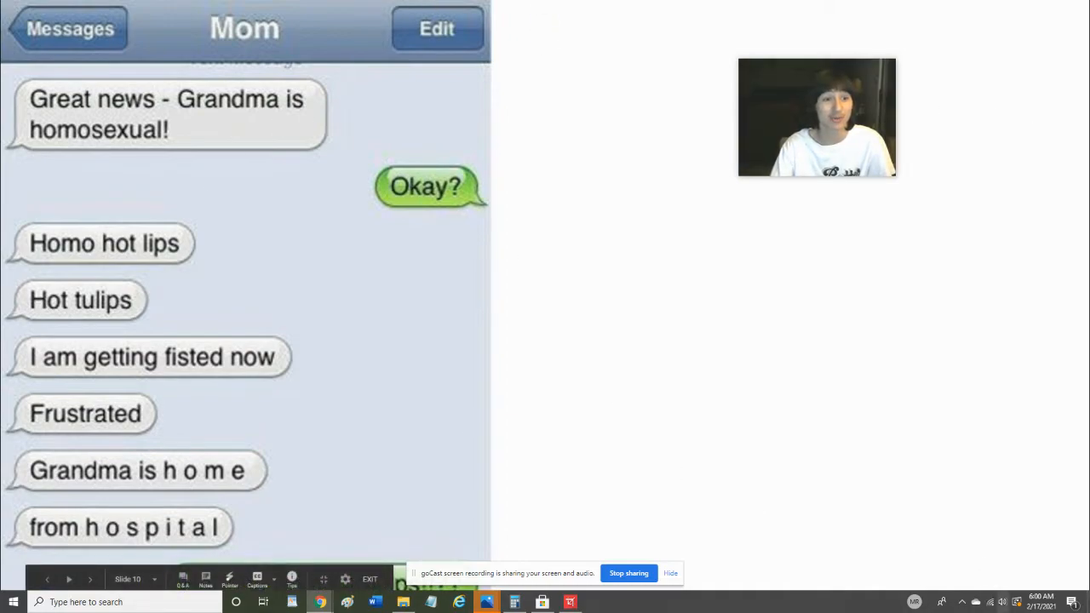
- Advance the presentation one slide to Becky's dating-site autocorrect screenshot
click(89, 579)
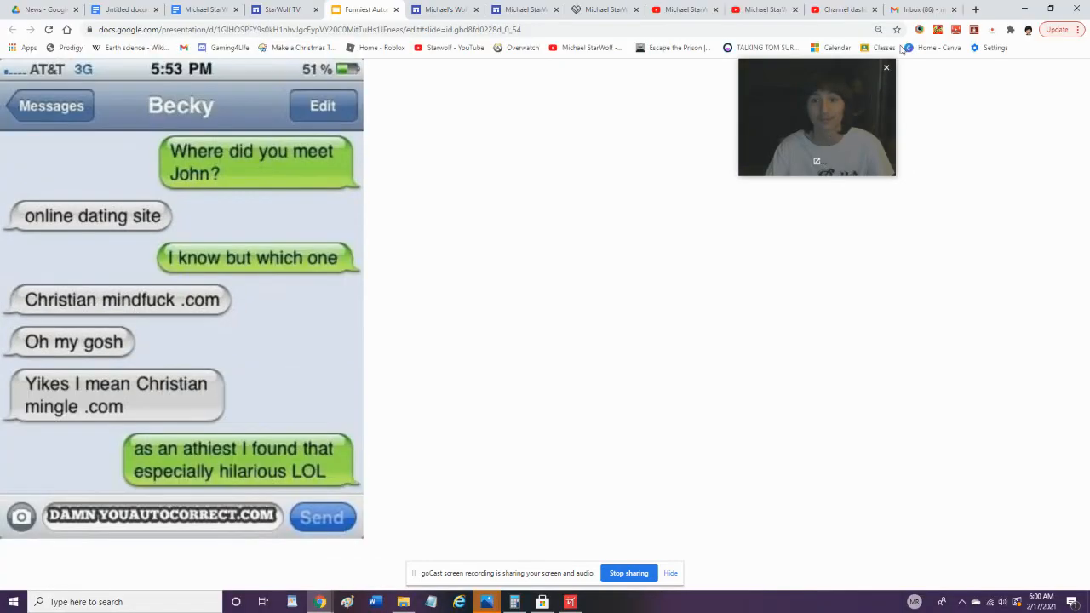
- Open a new Chrome tab and type the search 'Chrisri'
click(976, 10)
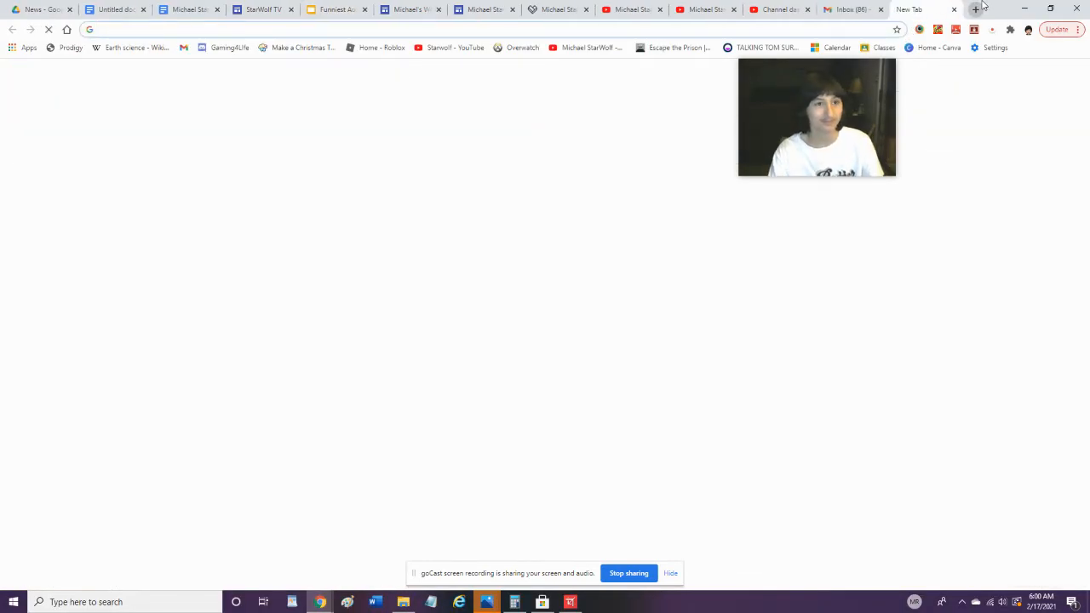
text(Chrisri)
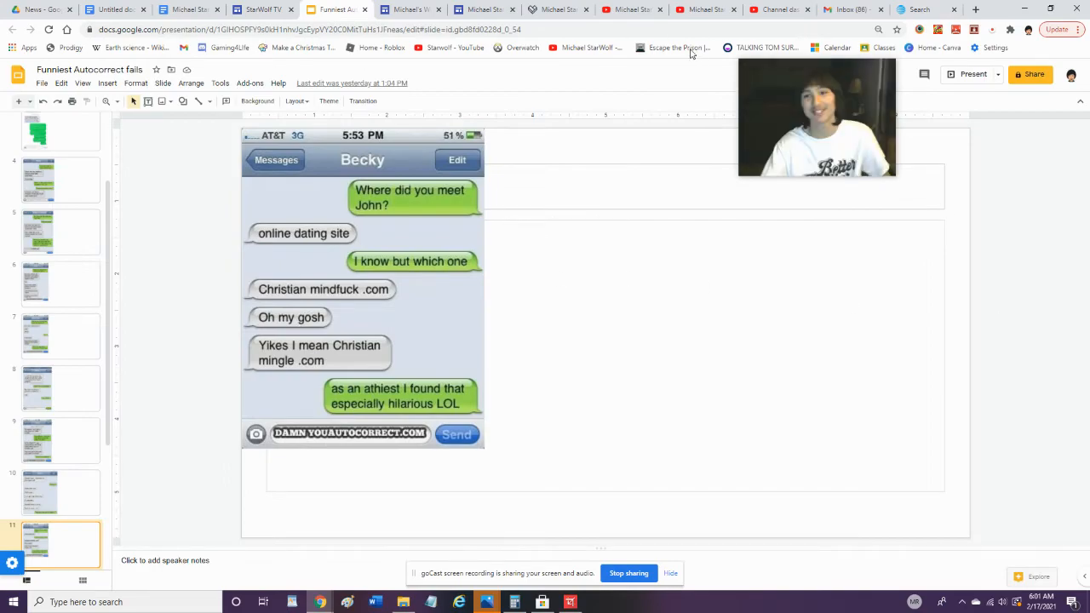
- Resume presenting full screen and advance two slides to Brad's Craigslist text, slide 13
click(972, 74)
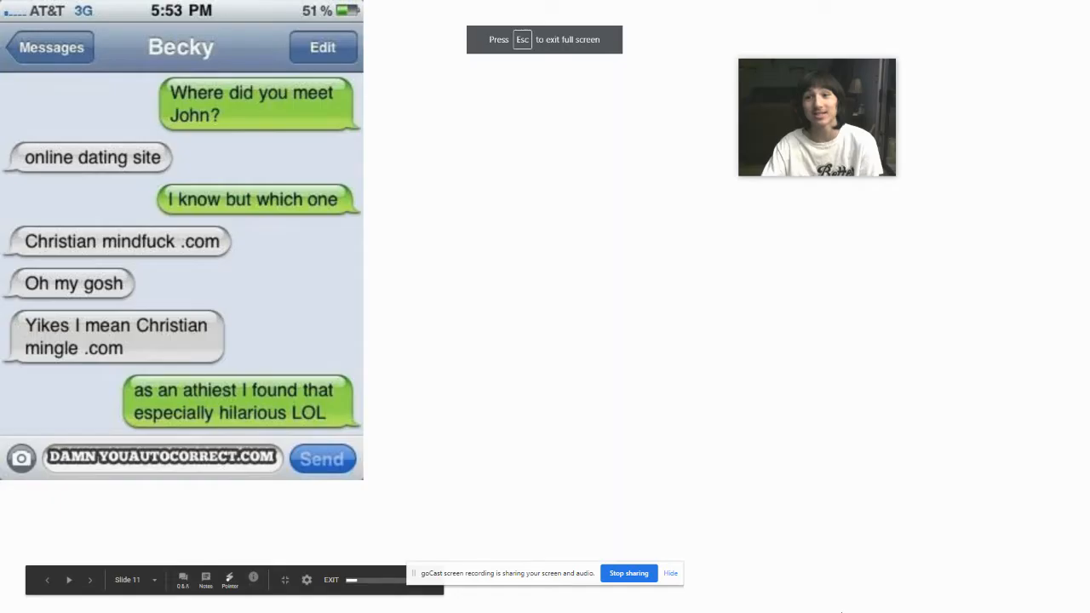
click(90, 580)
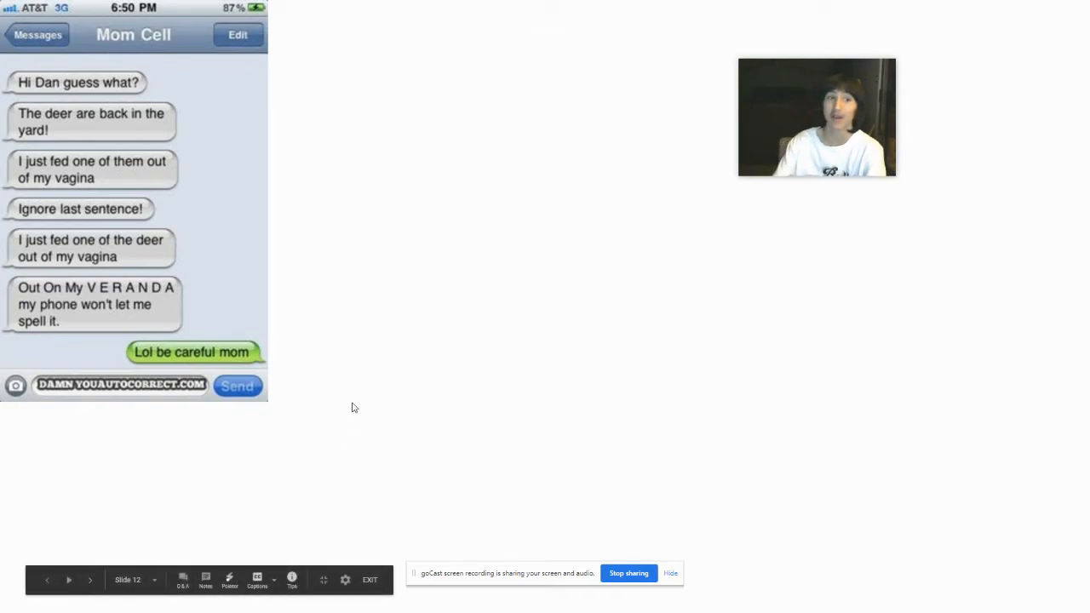
click(90, 580)
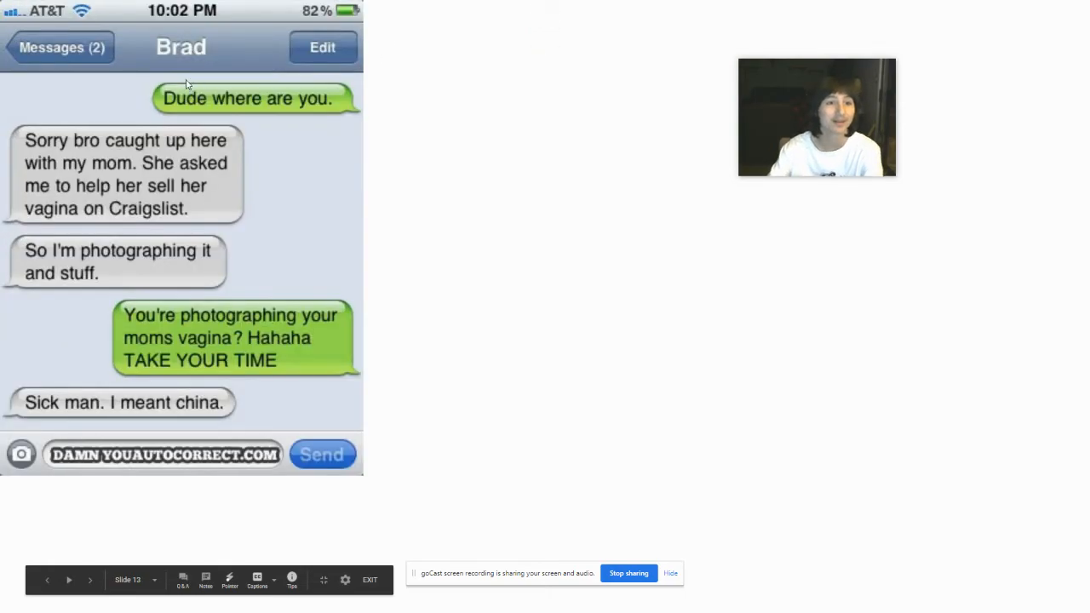